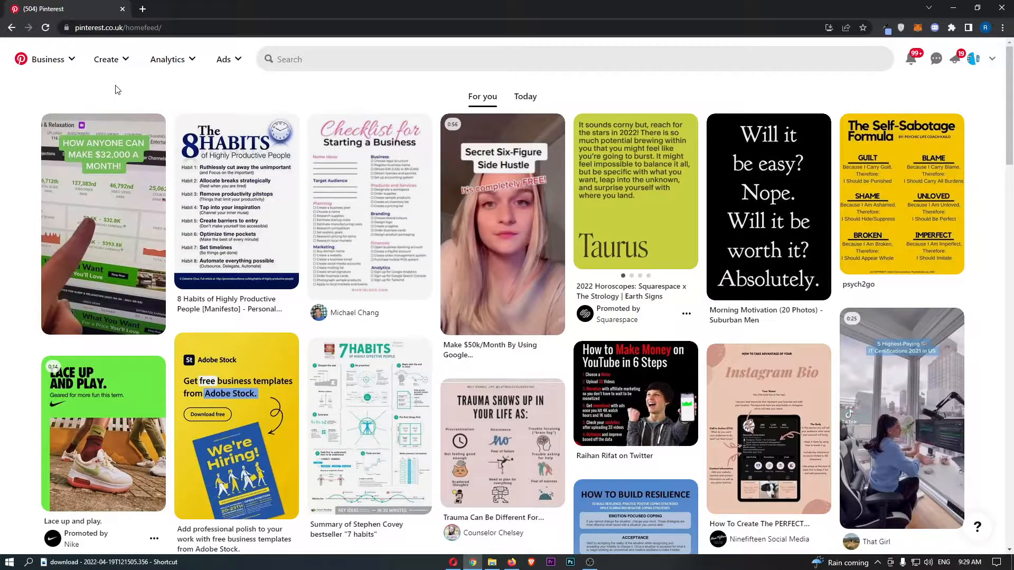
pyautogui.moveTo(503, 223)
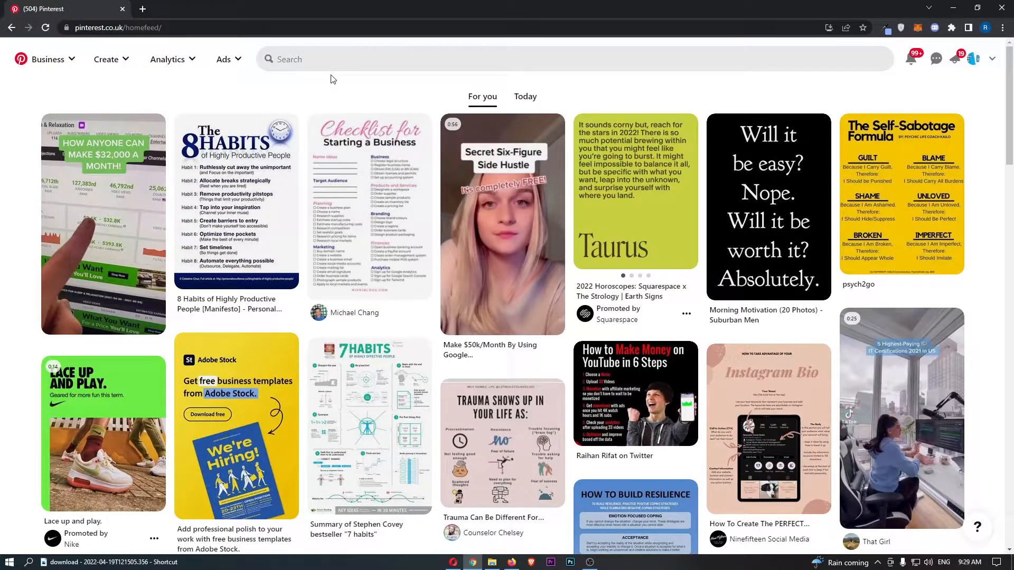
pyautogui.moveTo(333, 70)
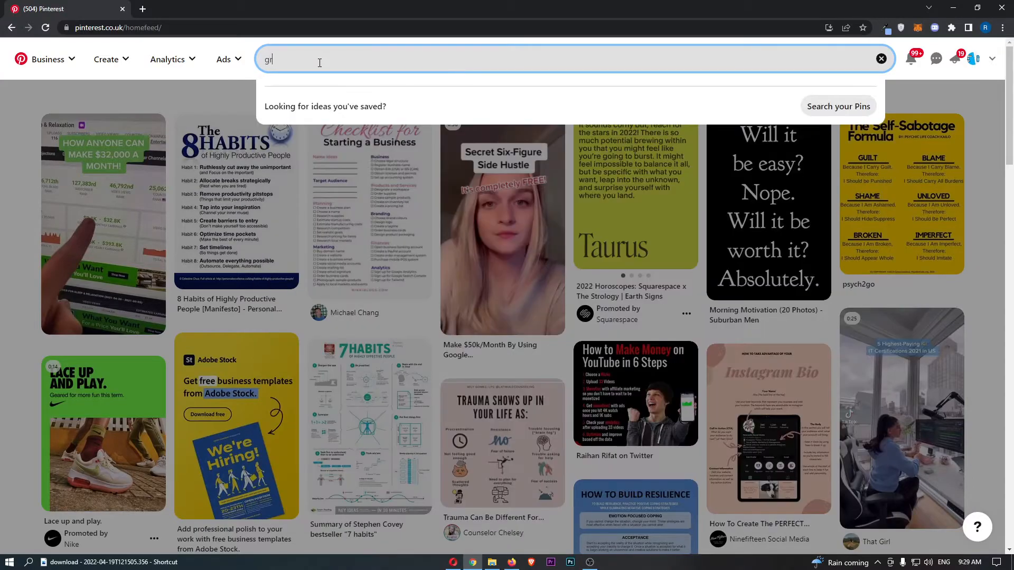
# Search 'grant car' and open the Grant Cardone (10XGC) profile from the suggestions.
pyautogui.write('grant car')
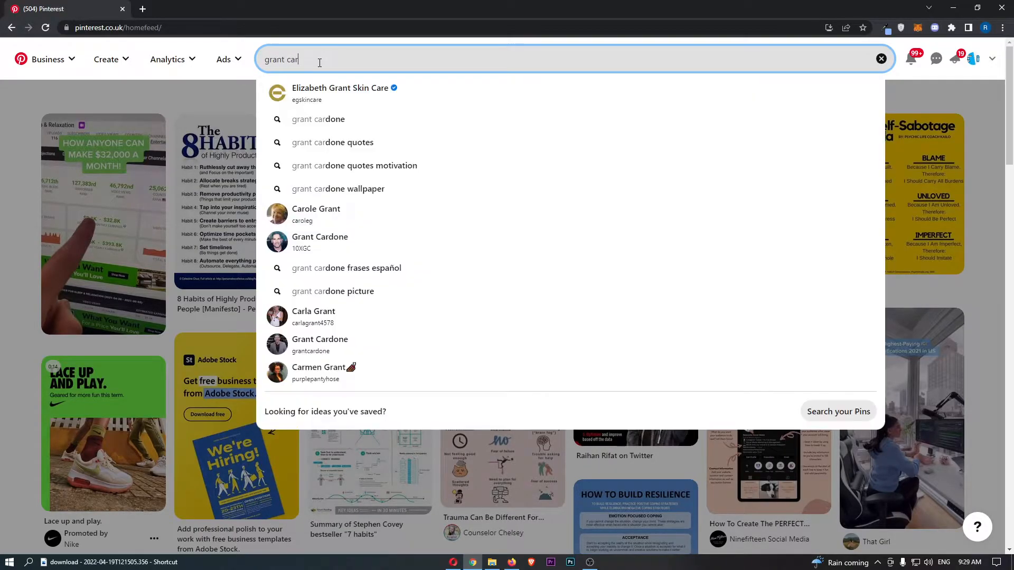
pyautogui.click(319, 242)
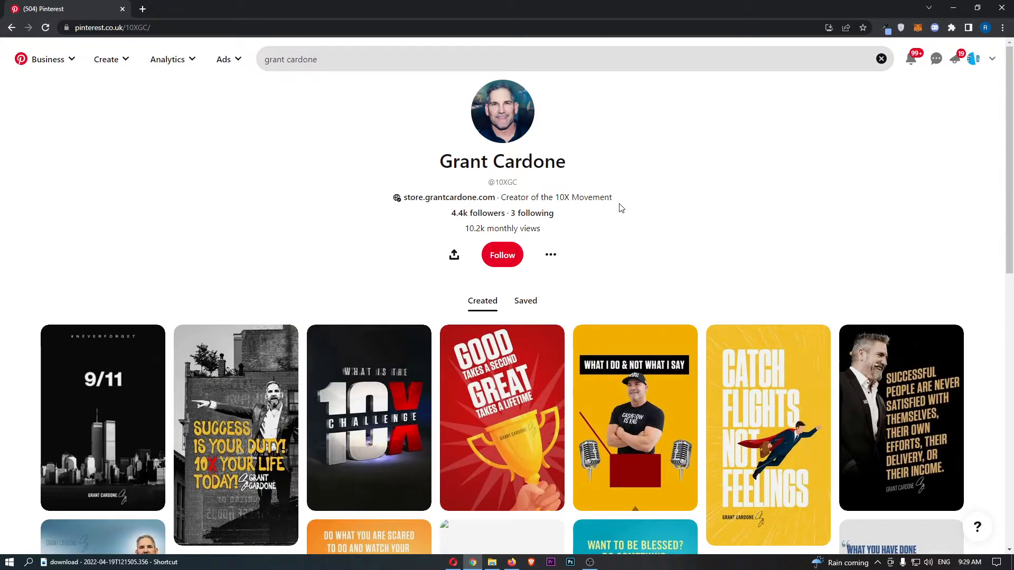
pyautogui.moveTo(440, 253)
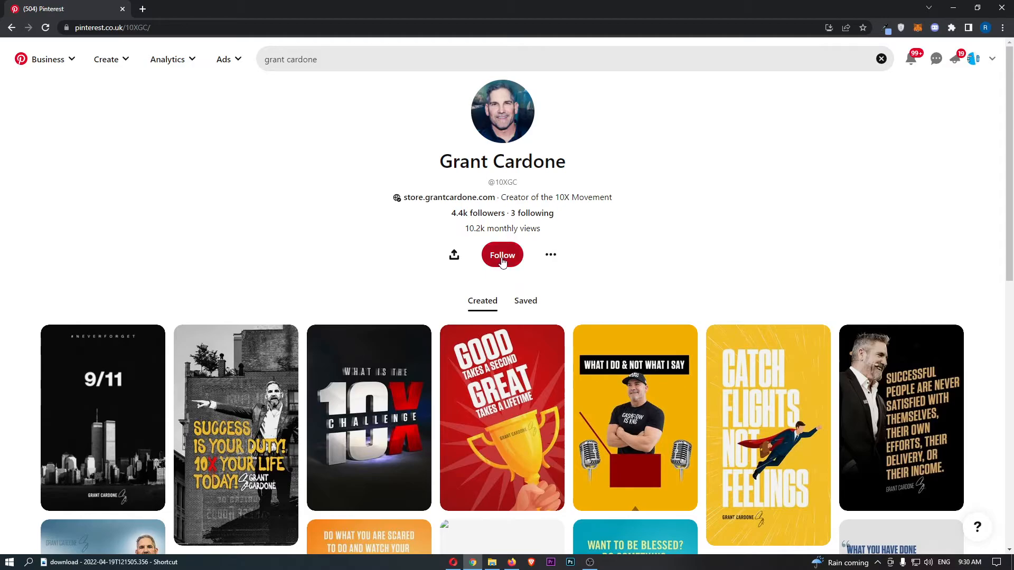
pyautogui.click(503, 255)
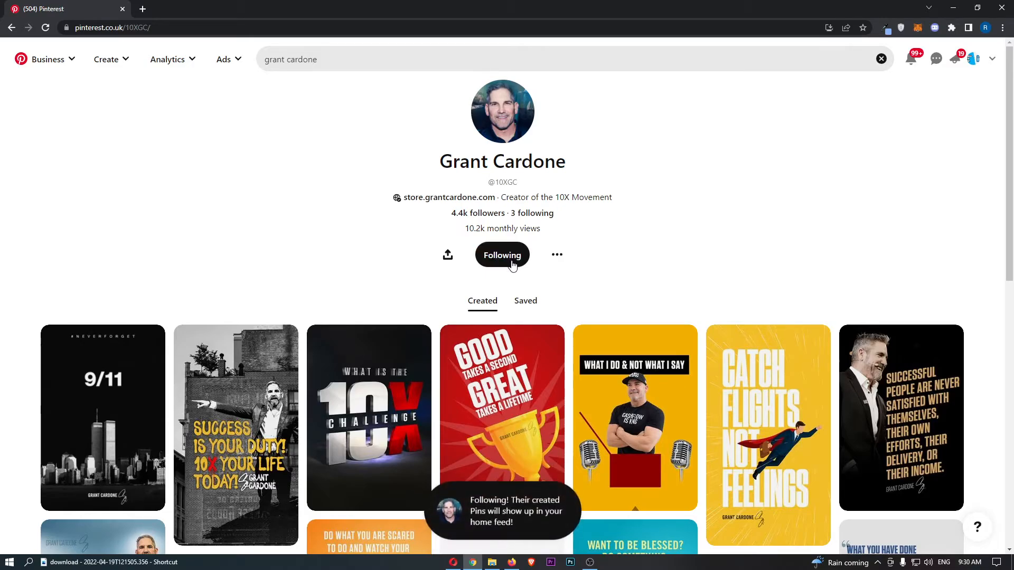